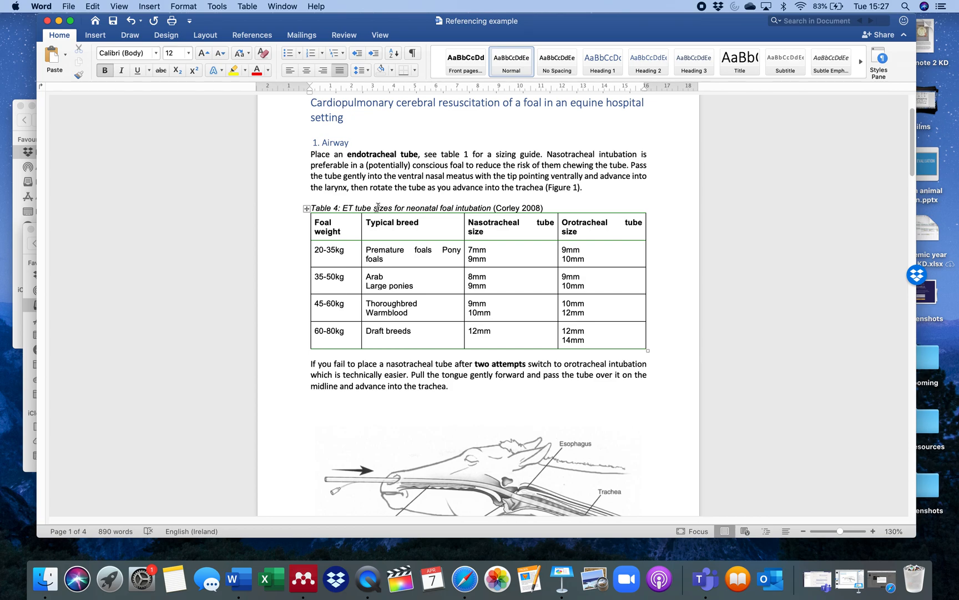
mouse_move(343, 202)
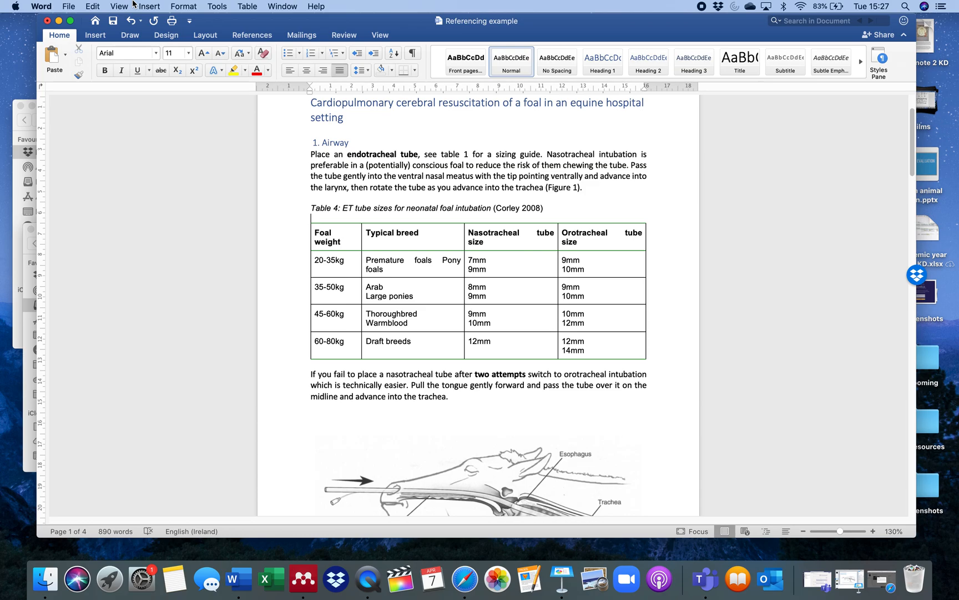
Insert a Table-labelled caption 'Table 1 ET tube sizes for neonatal foal intubation (Corley 2008)' above the table
left_click(148, 7)
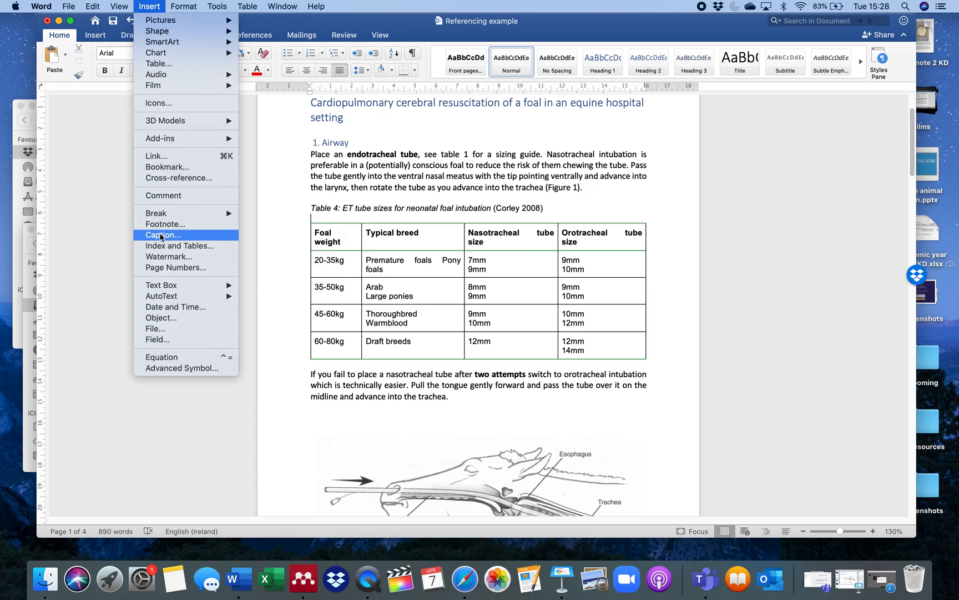
left_click(162, 234)
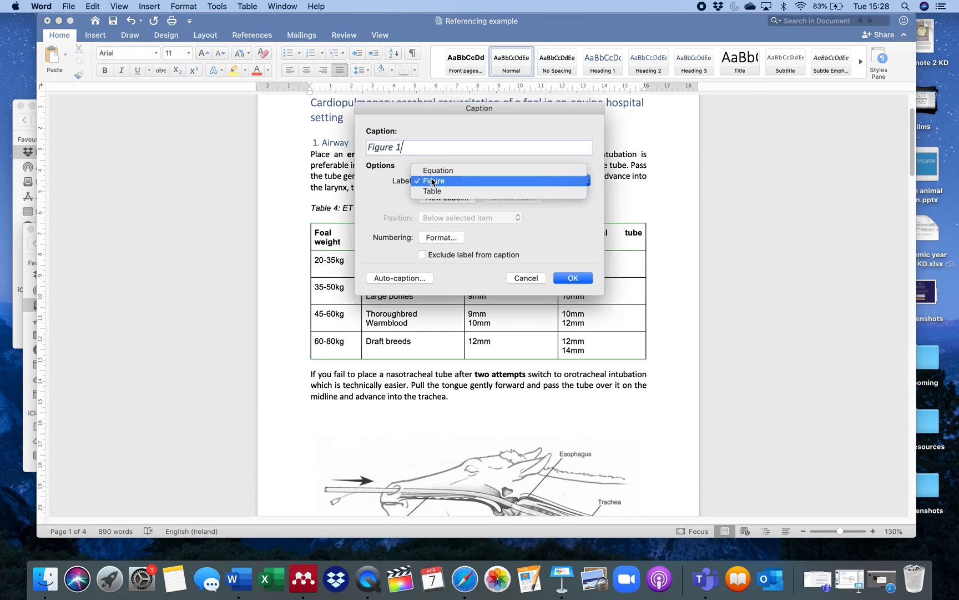
left_click(432, 191)
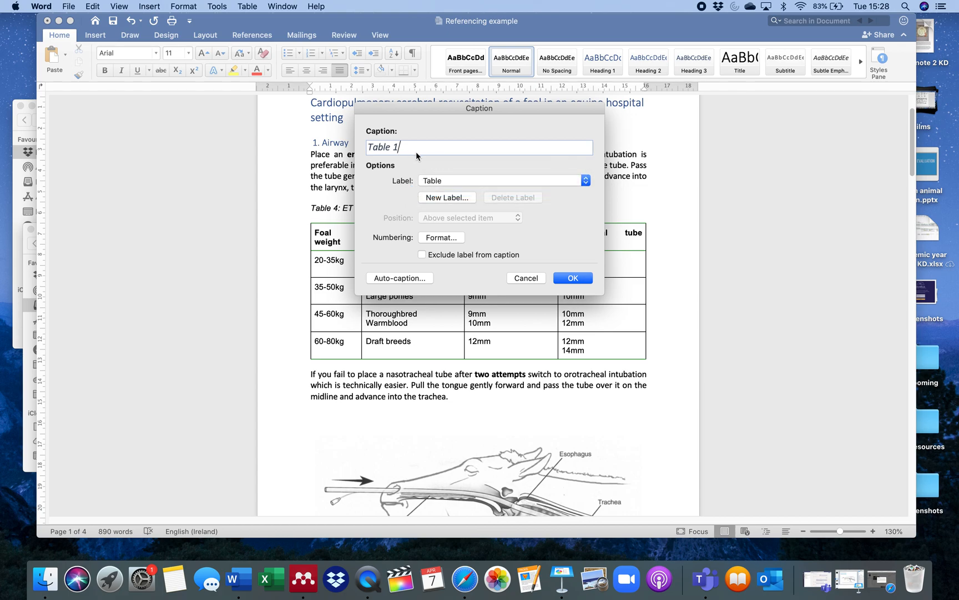
type("eonatal foal intubation (Corley 2008)")
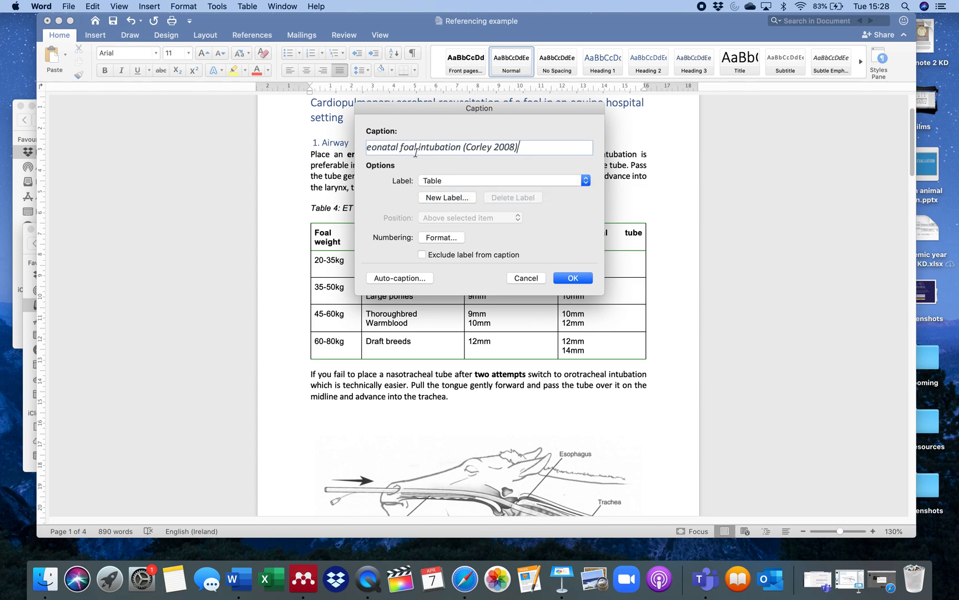
mouse_move(441, 173)
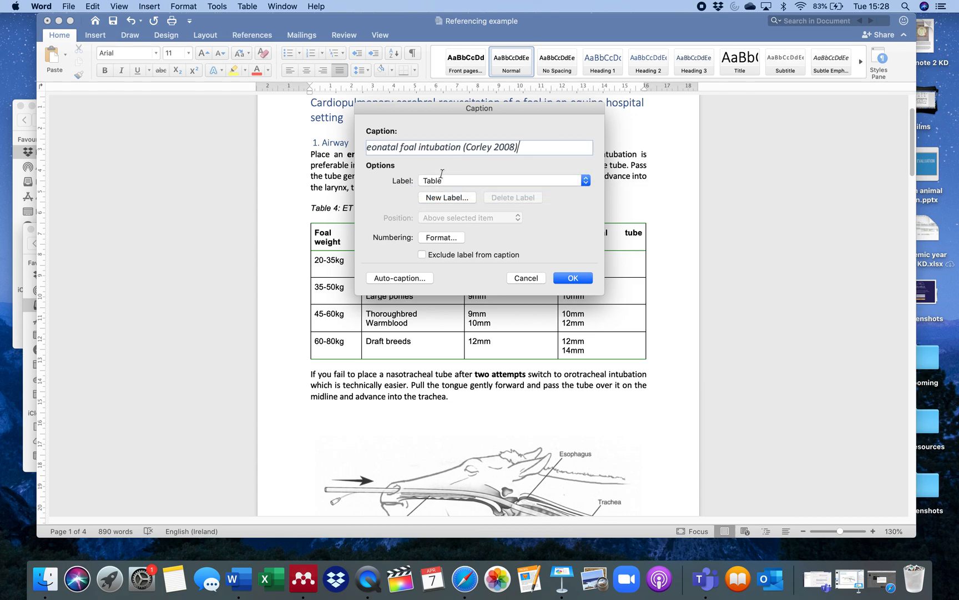
left_click(572, 278)
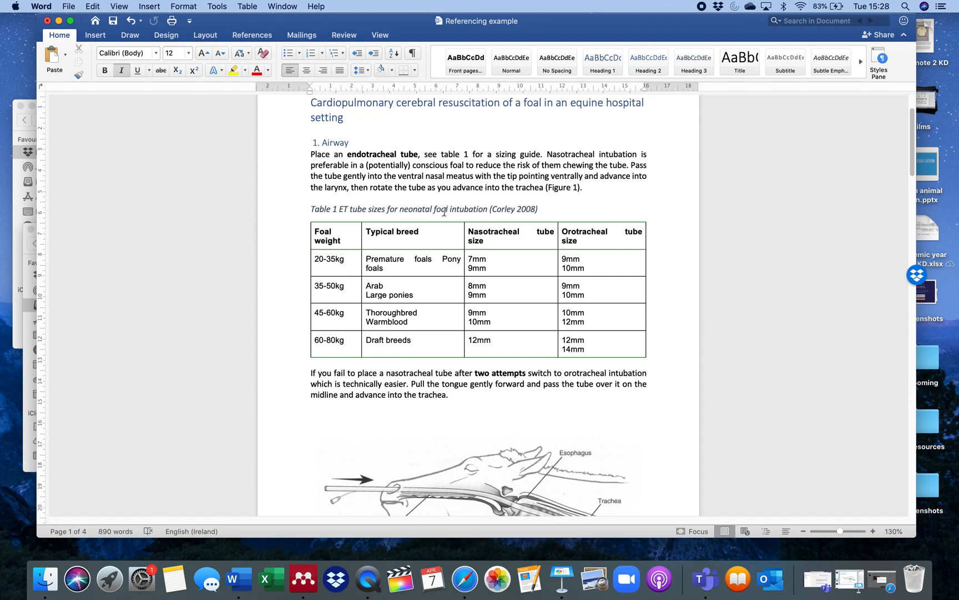
left_click(311, 208)
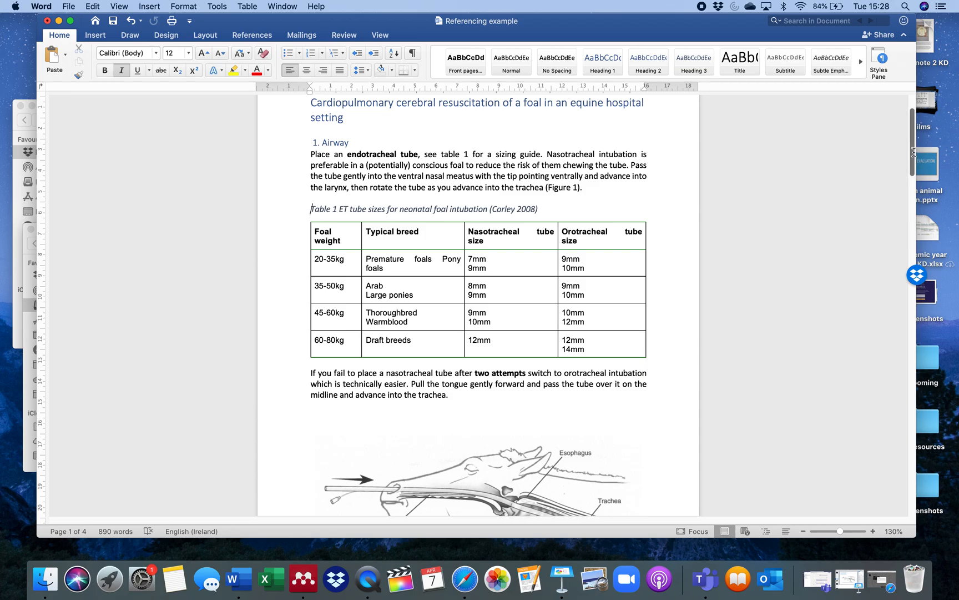
scroll("down", 3)
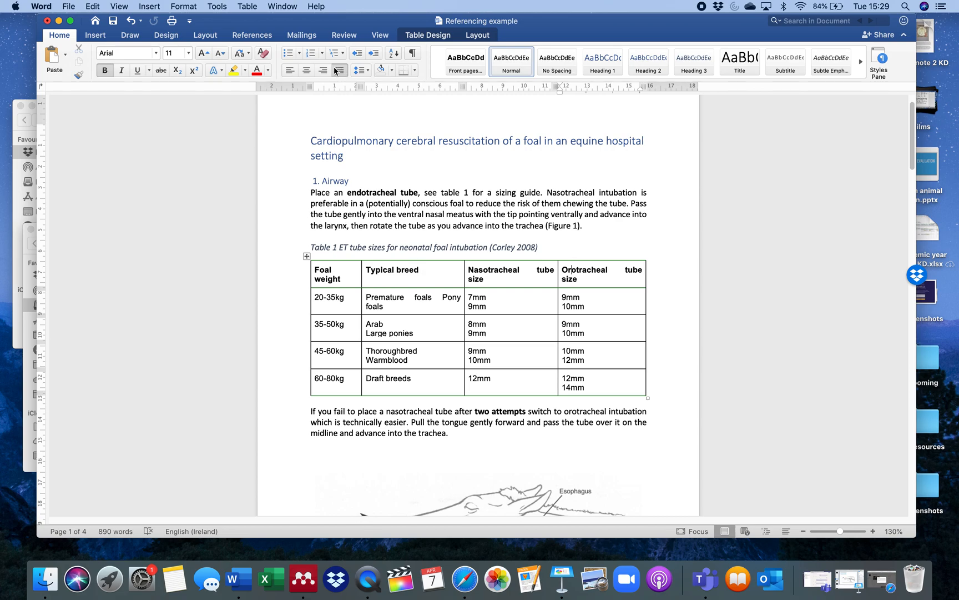
mouse_move(339, 70)
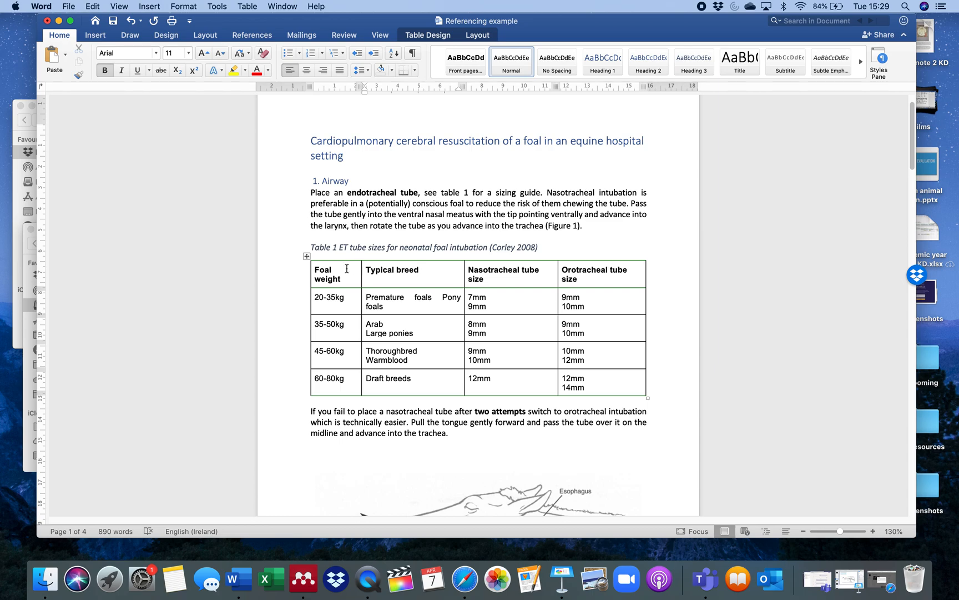
Left-align the cell text in the body rows of the ET tube size table
left_click(420, 268)
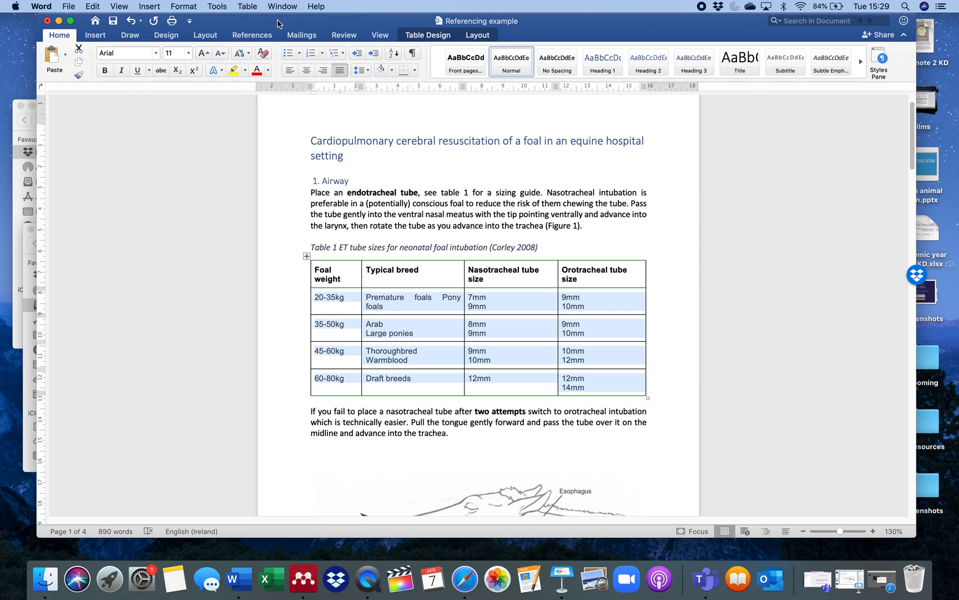
left_click(406, 302)
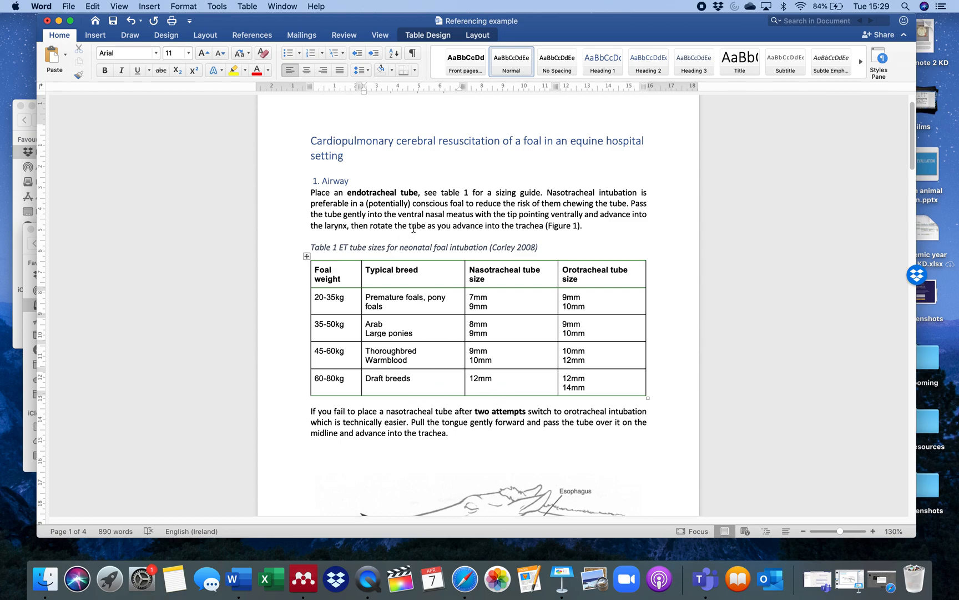
key("cmd+a")
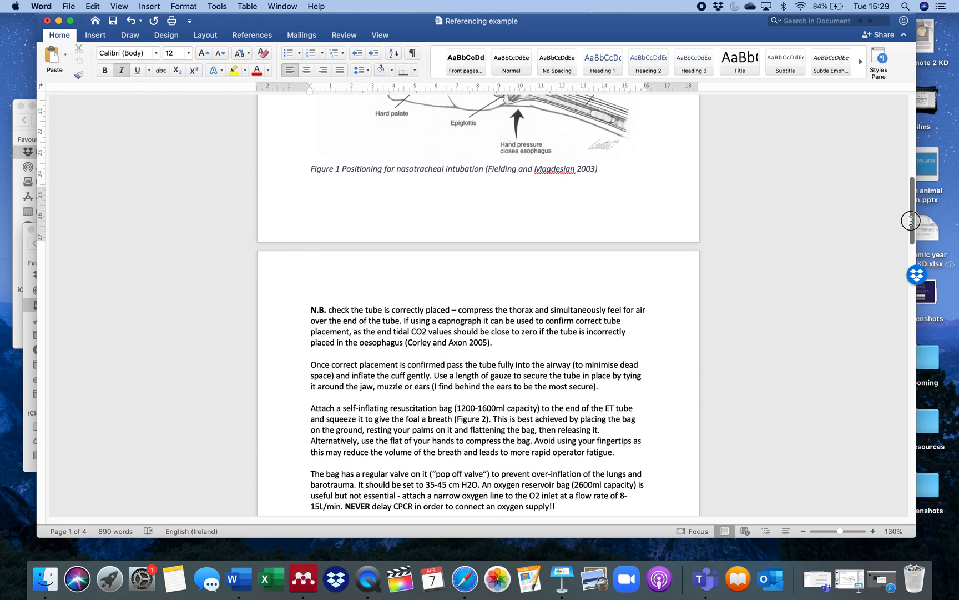
scroll("down", 3)
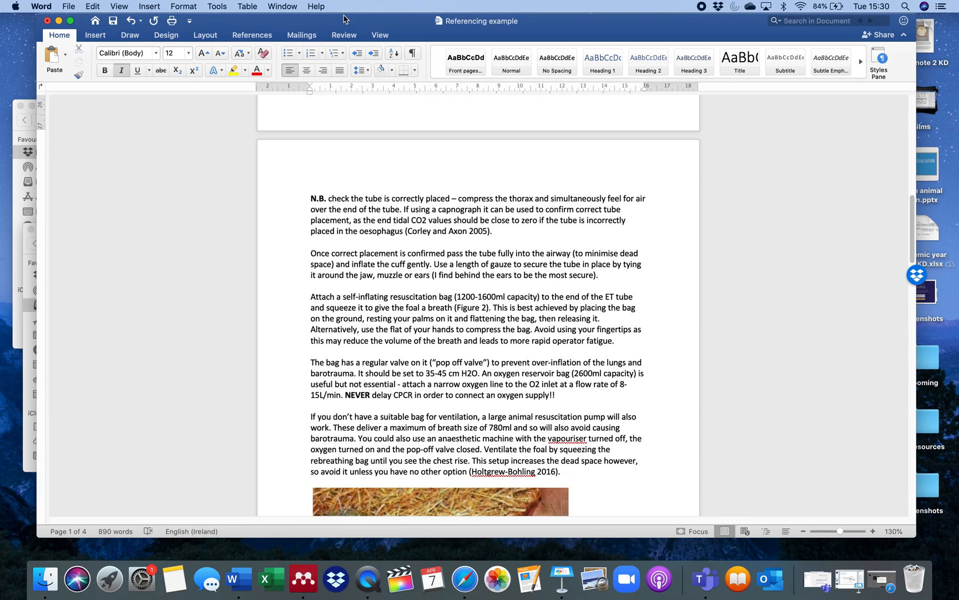
left_click_drag(310, 198, 535, 438)
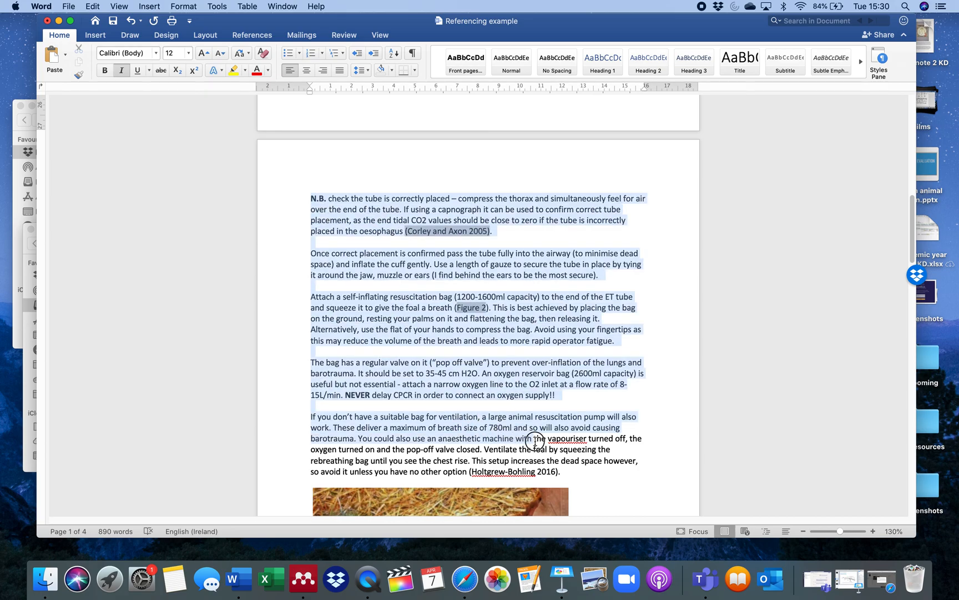
left_click(337, 70)
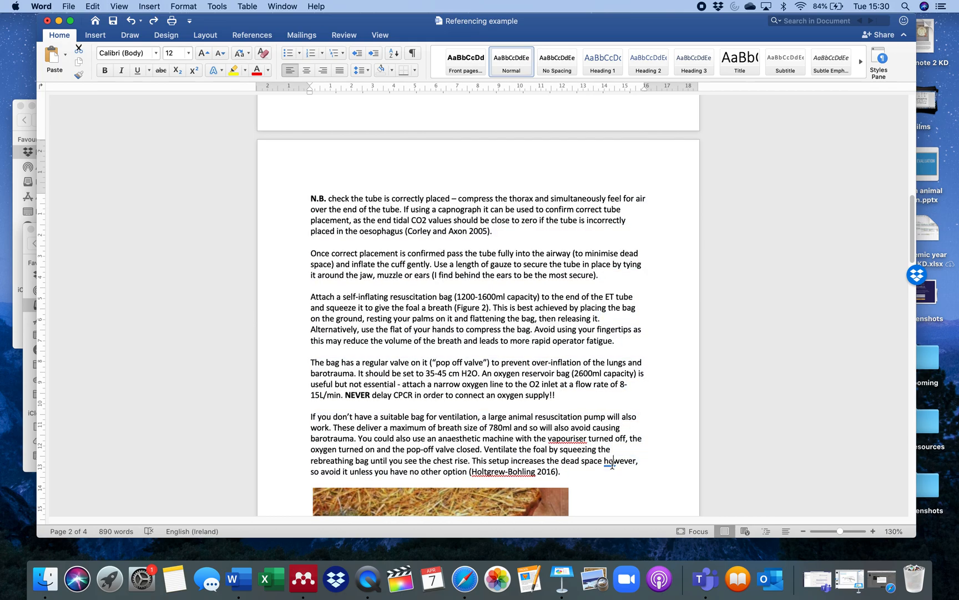
double_click(620, 461)
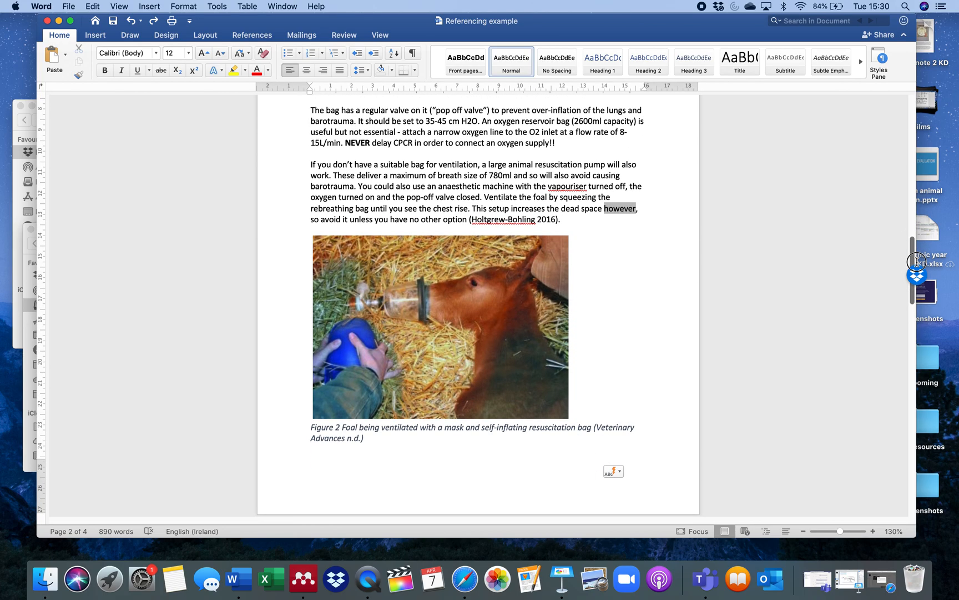
Left-align the Figure 2 foal ventilation photo on page 2
scroll("down", 3)
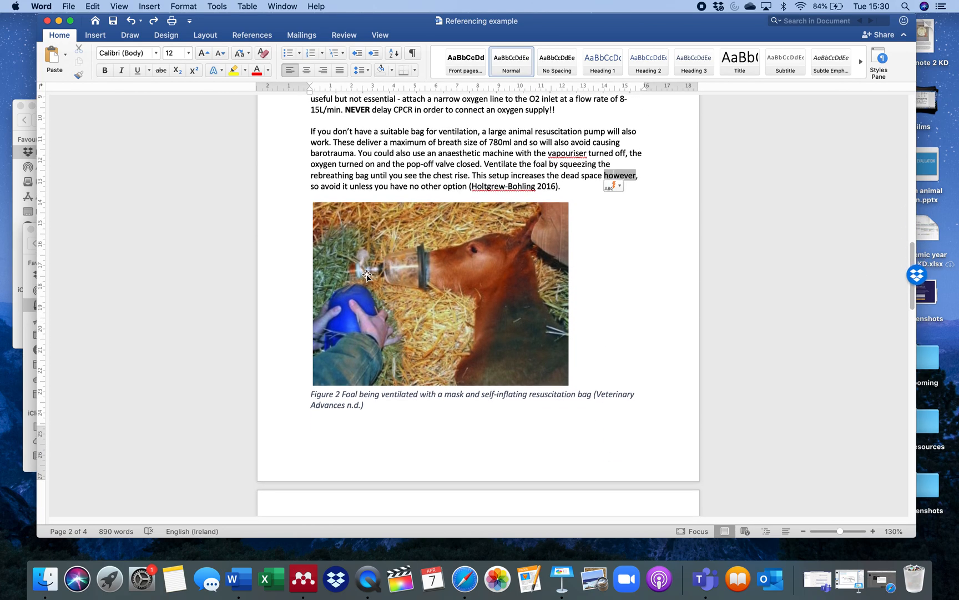
left_click(440, 293)
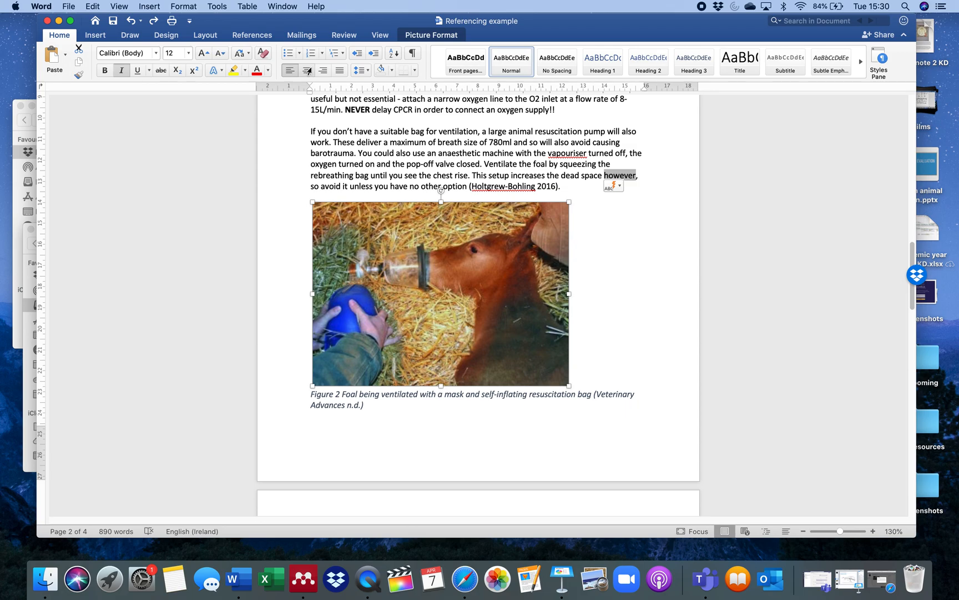
left_click(308, 69)
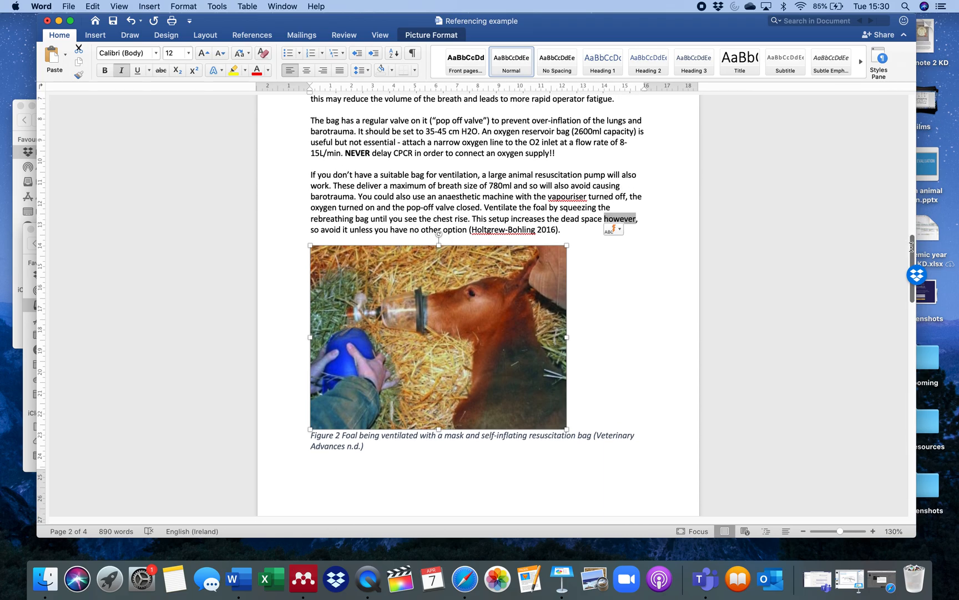
scroll("down", 3)
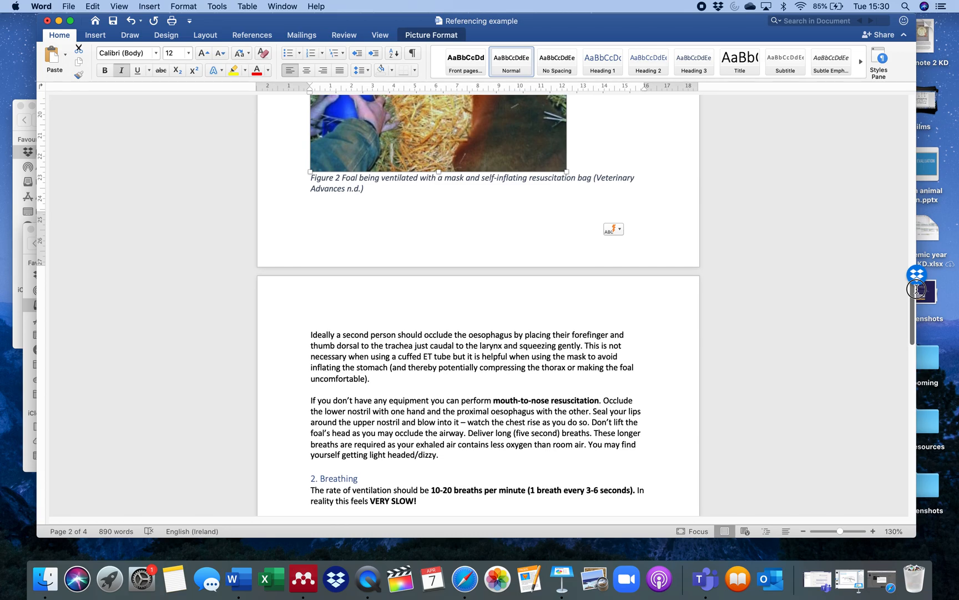